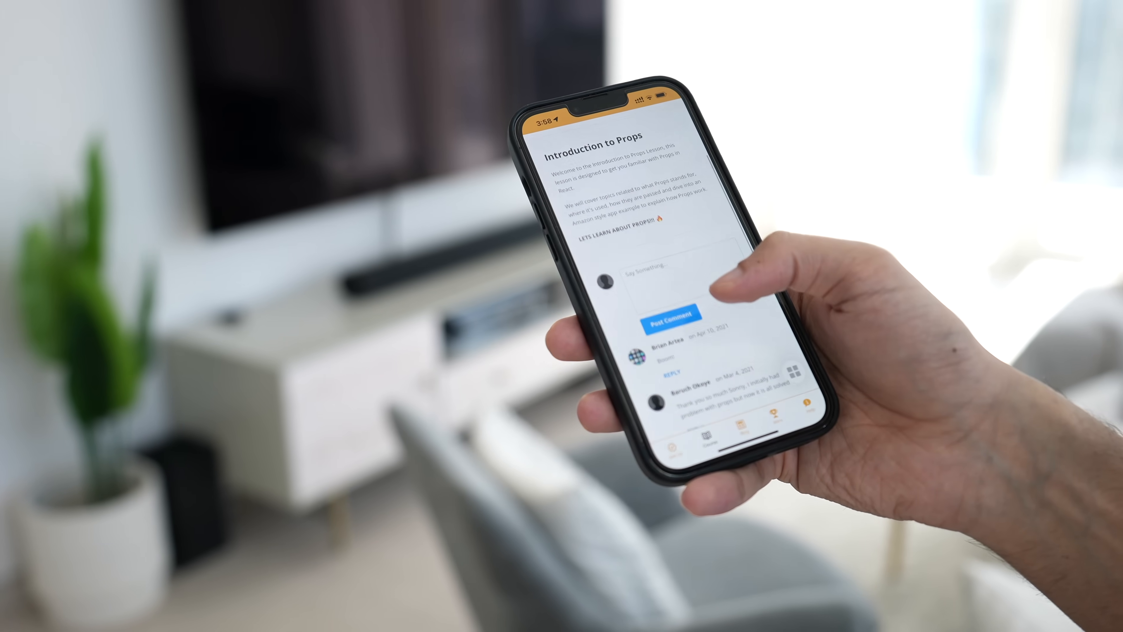
# Scroll the My Apps dashboard to see the existing live PAPAFAM app.
pyautogui.scroll(-3)
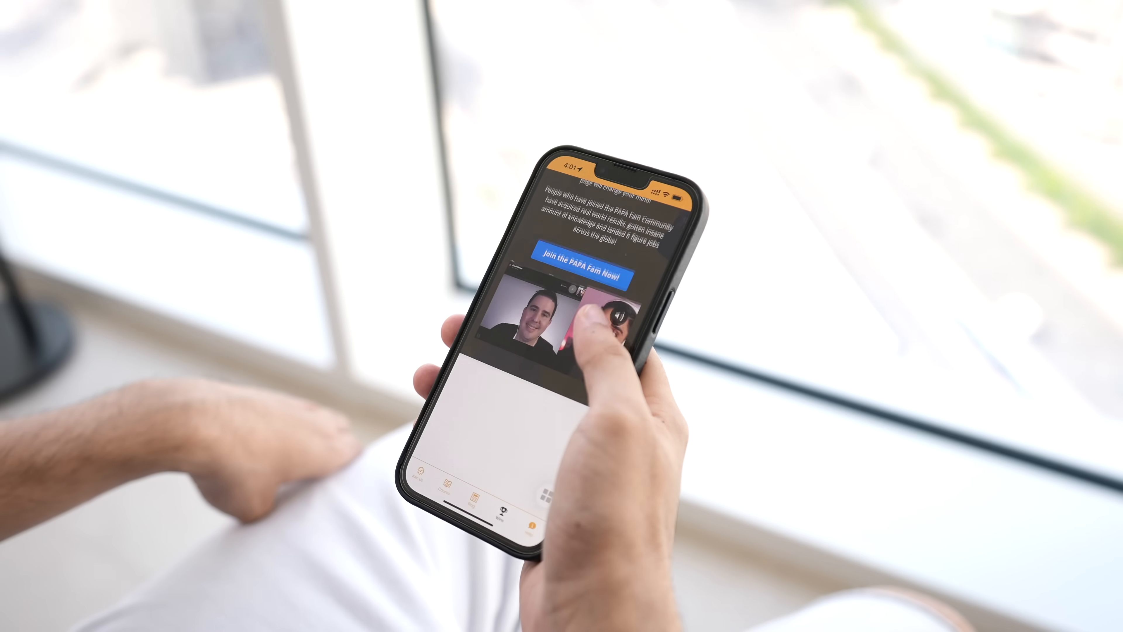
pyautogui.scroll(-3)
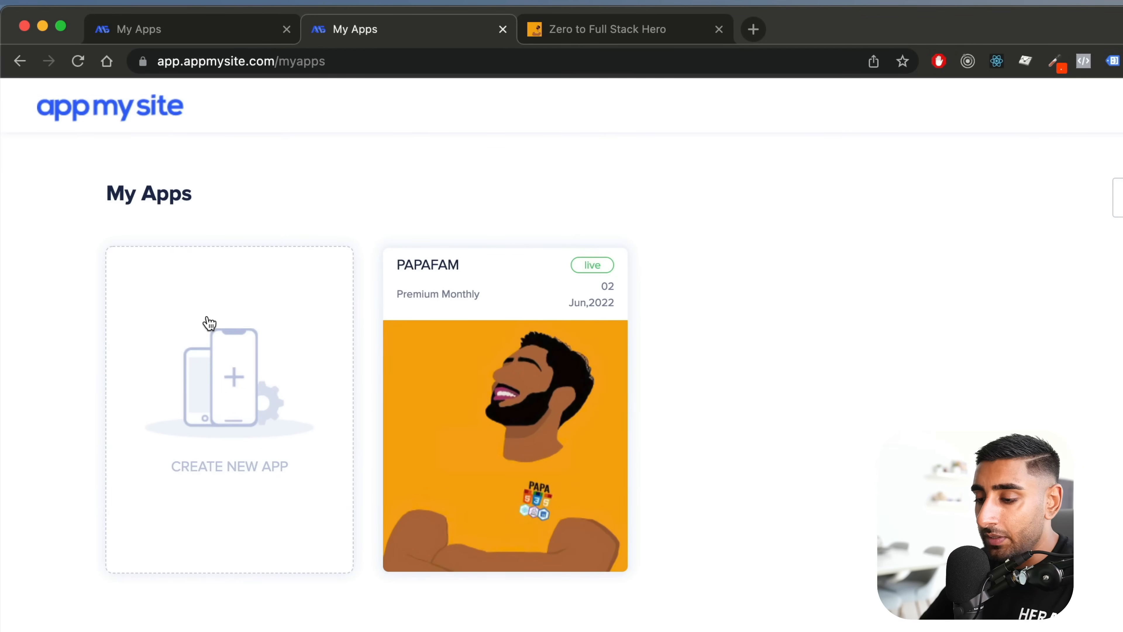
pyautogui.click(229, 376)
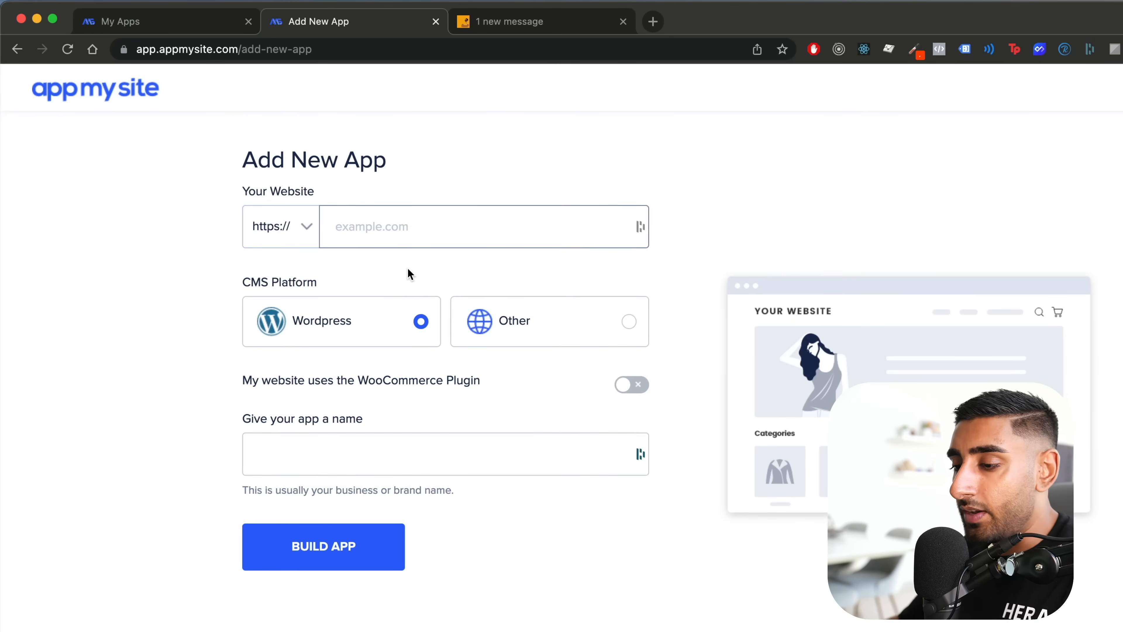
pyautogui.write('www.')
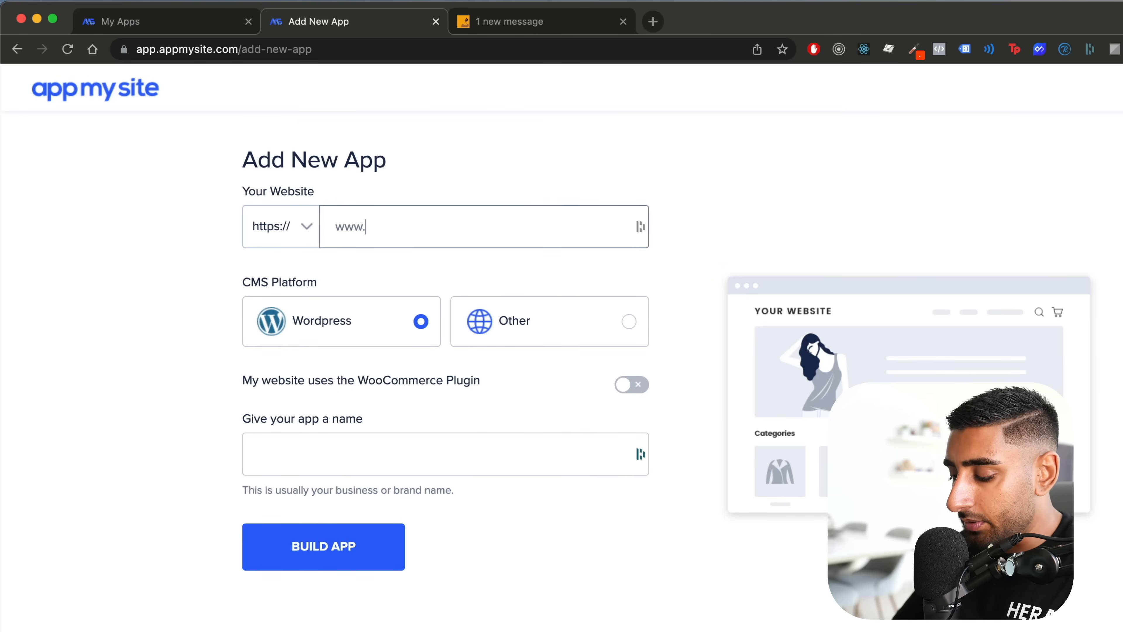
pyautogui.write('papareact.com')
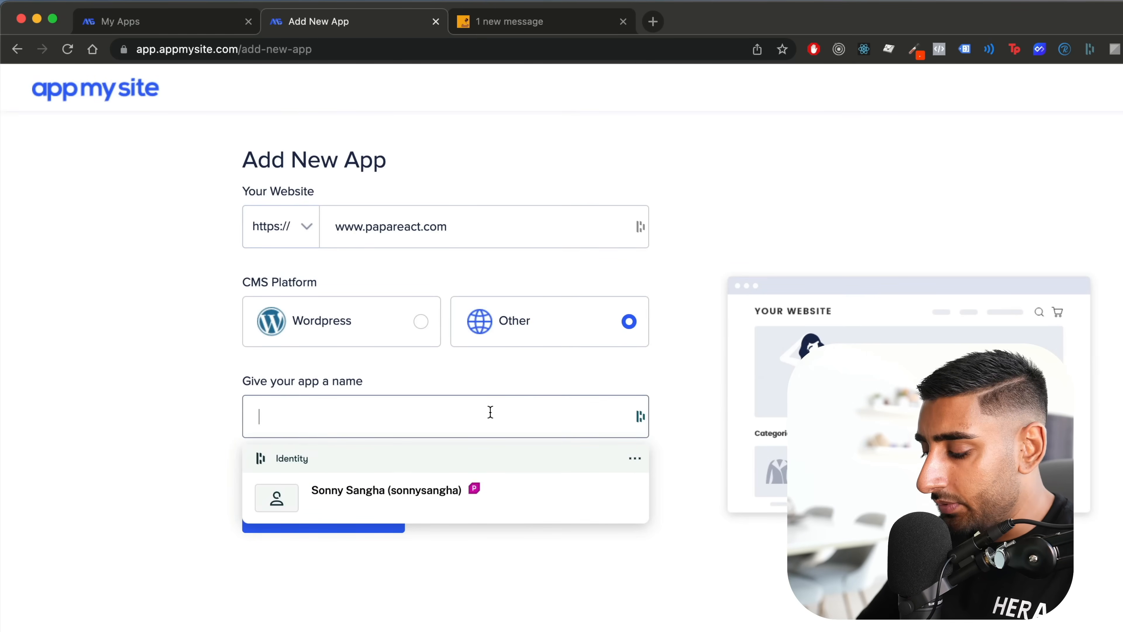
pyautogui.write('PAPAFAM APP')
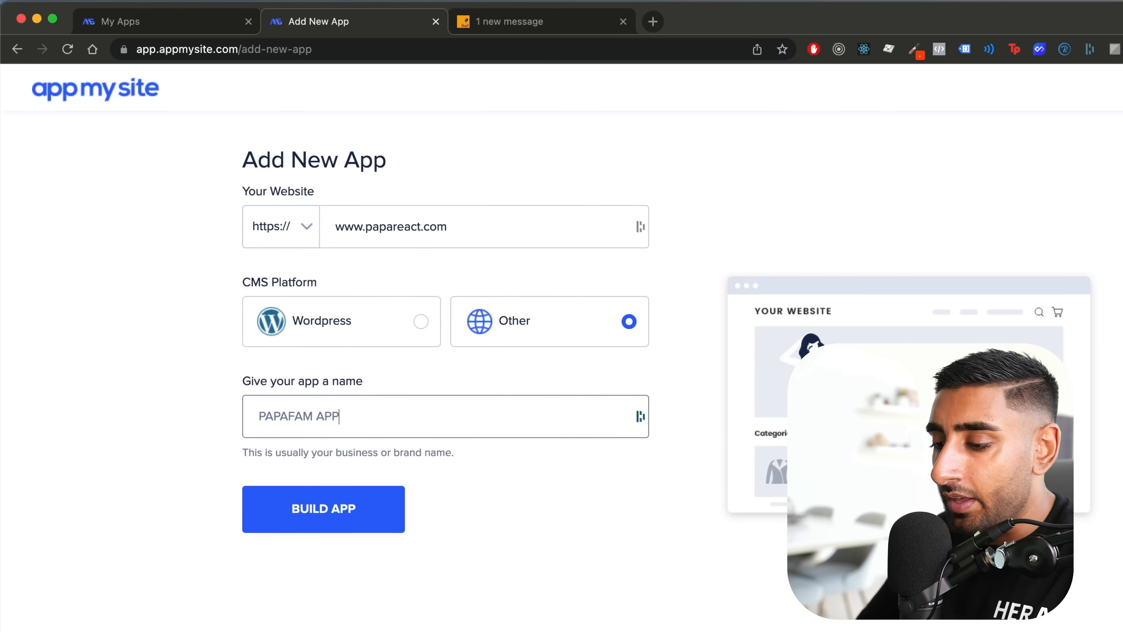
pyautogui.click(323, 508)
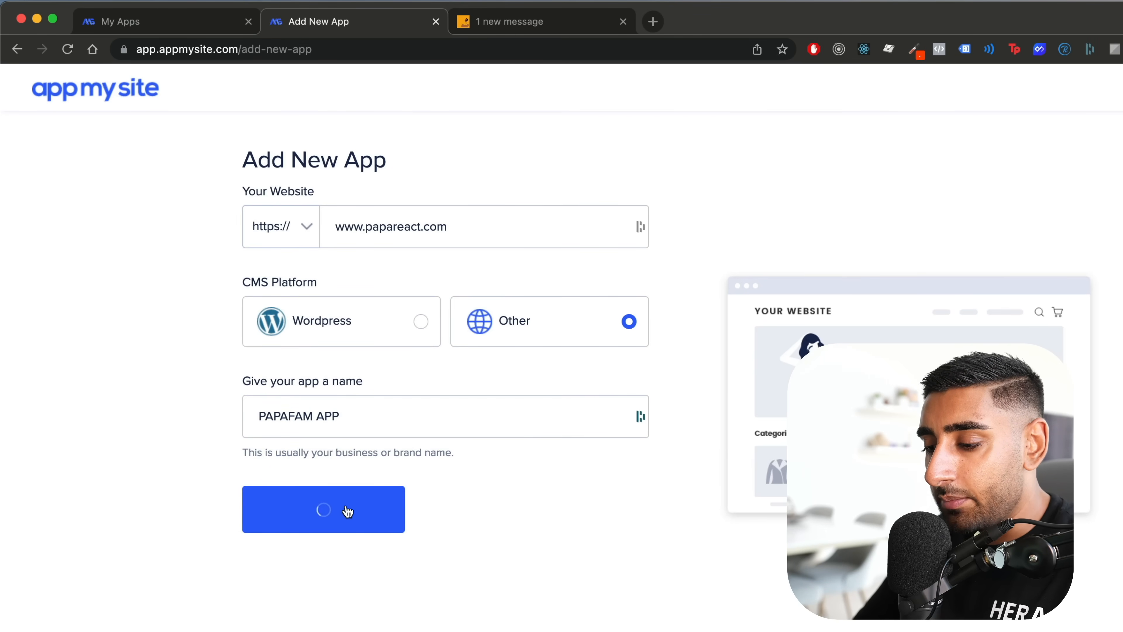
pyautogui.click(322, 509)
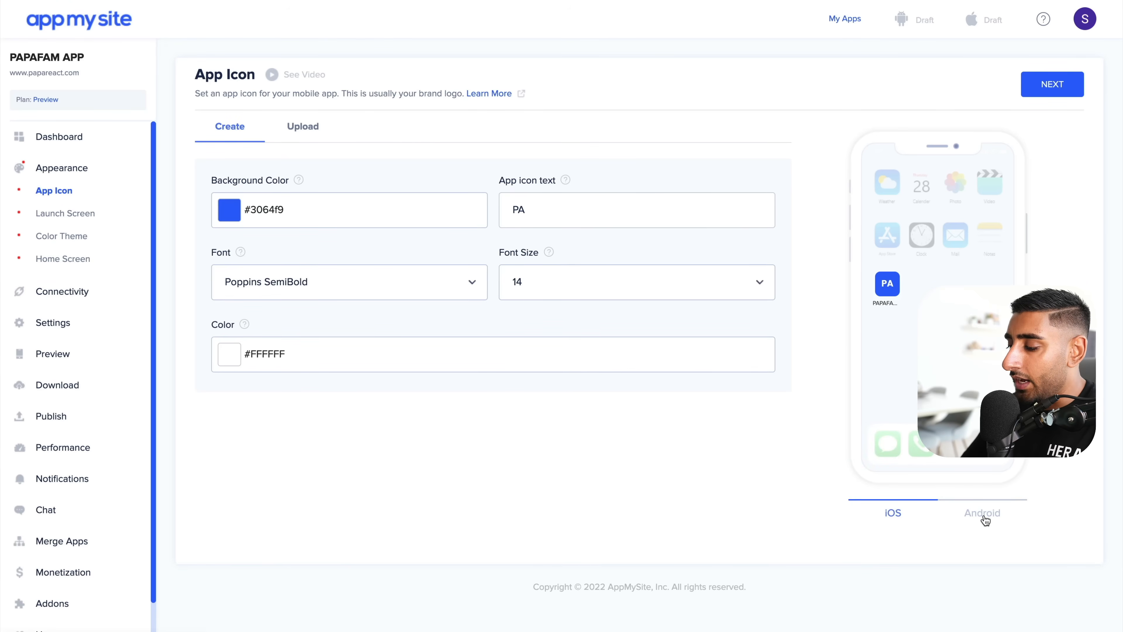
# Preview the icon on Android and iOS, upload and crop the orange cartoon portrait as the app icon, and continue.
pyautogui.click(982, 513)
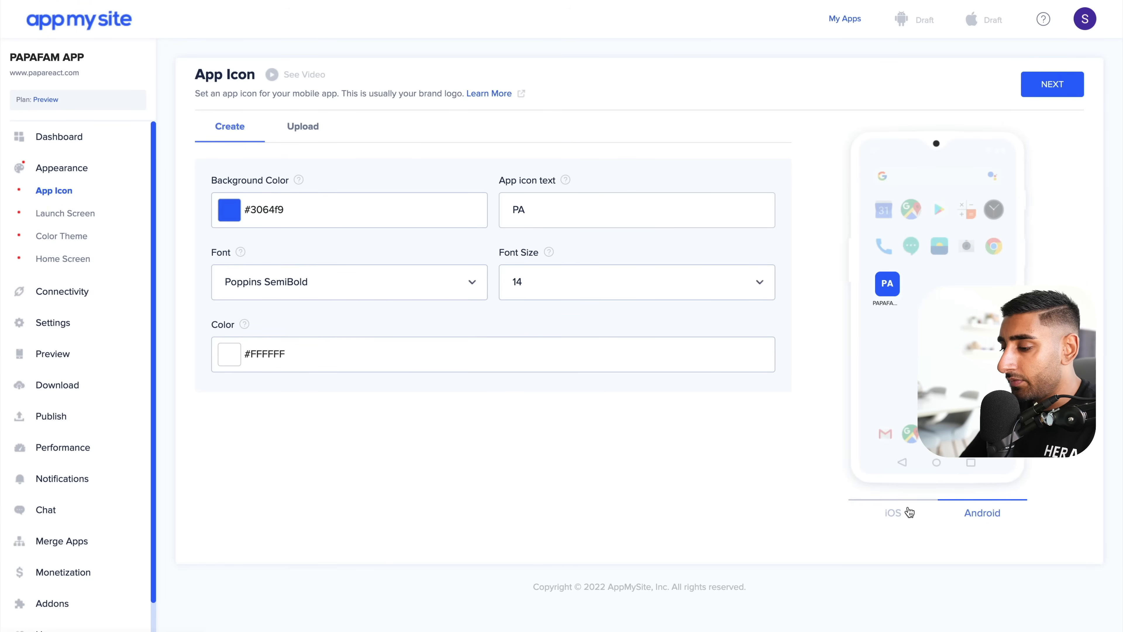
pyautogui.click(303, 126)
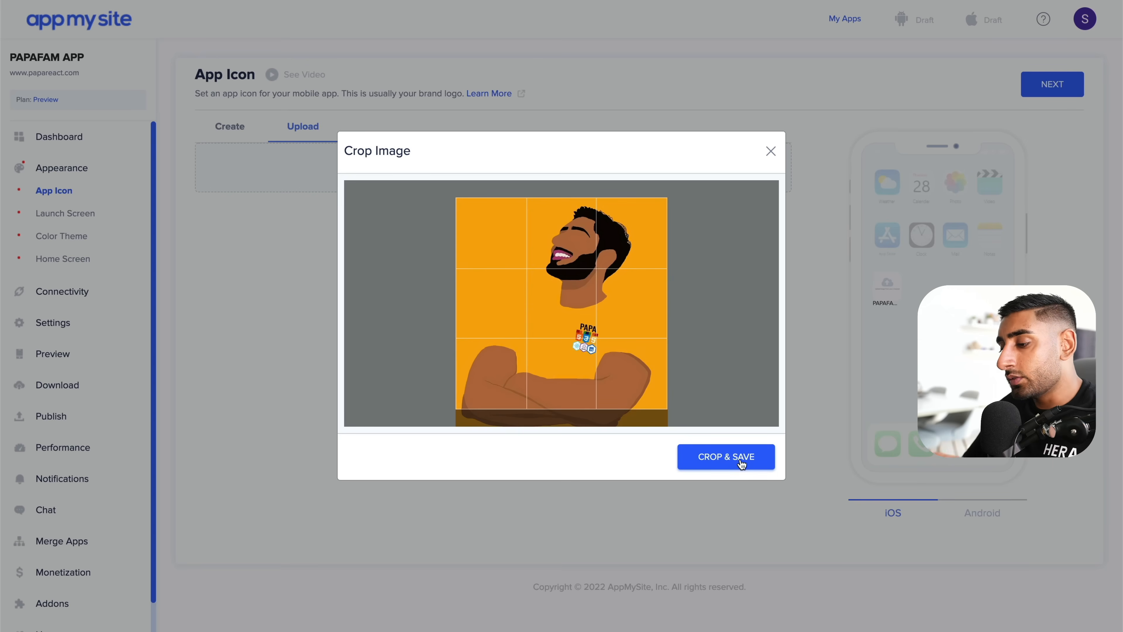
pyautogui.click(725, 456)
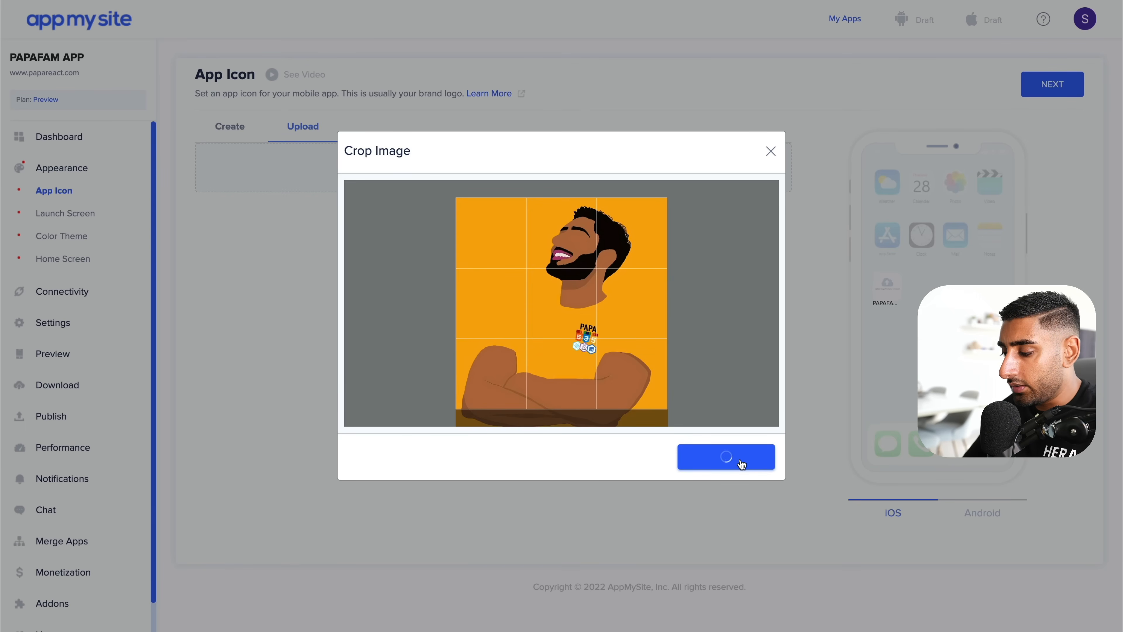
pyautogui.click(725, 457)
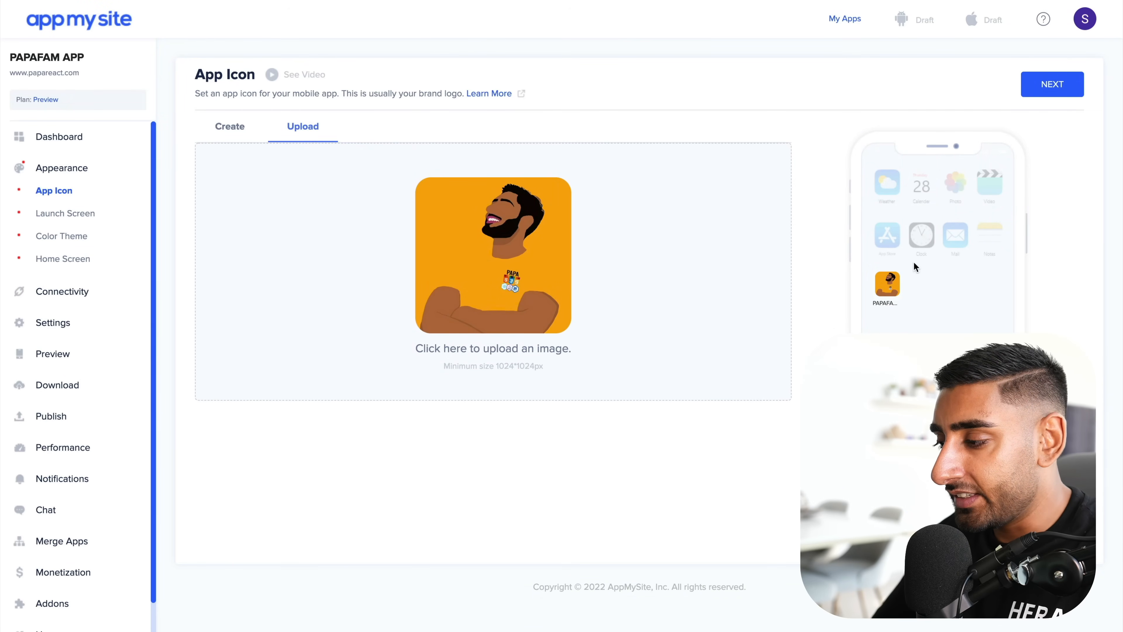
pyautogui.click(65, 213)
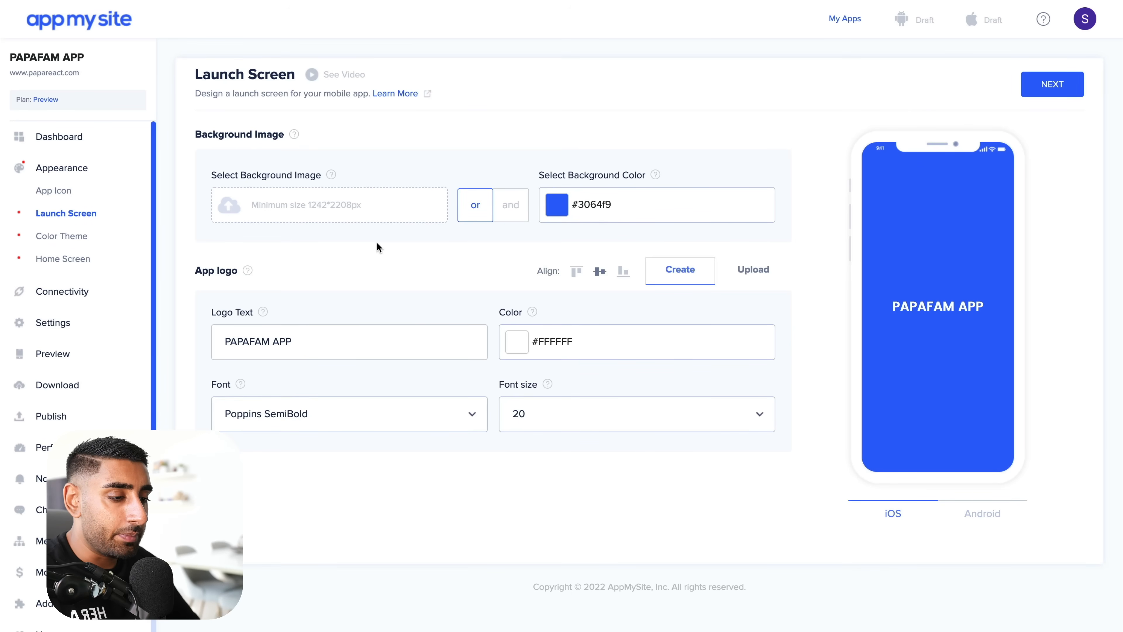
# Give the launch screen background #f7ab0a with logo text 'Hi PAPAFAM!' and continue to the colour theme.
pyautogui.click(551, 204)
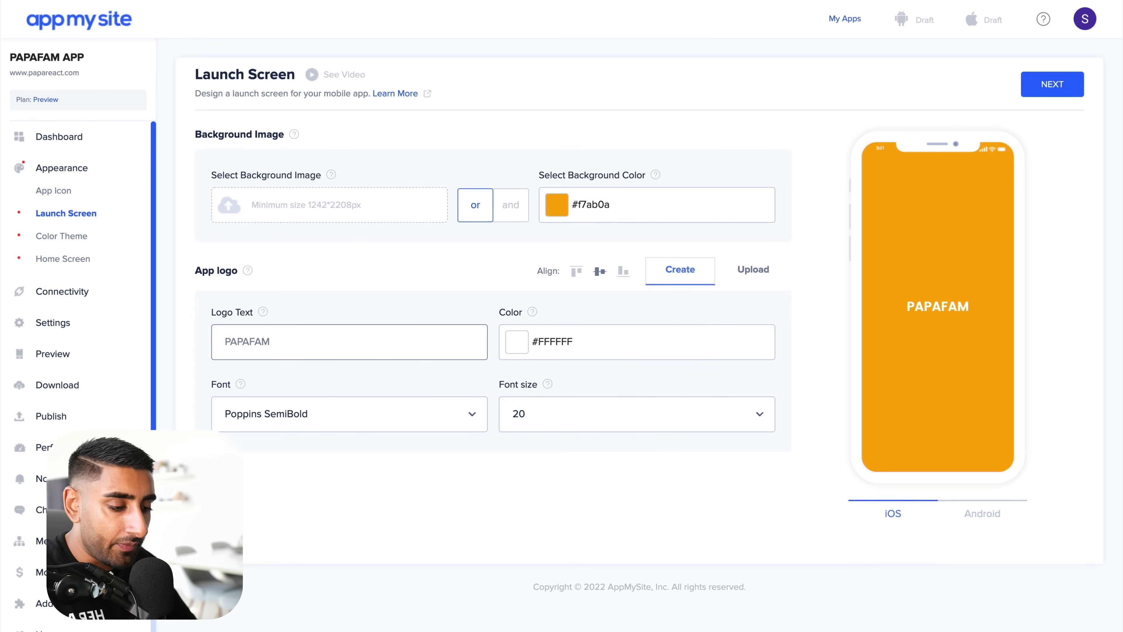
pyautogui.write('Hi PAPAFAM!')
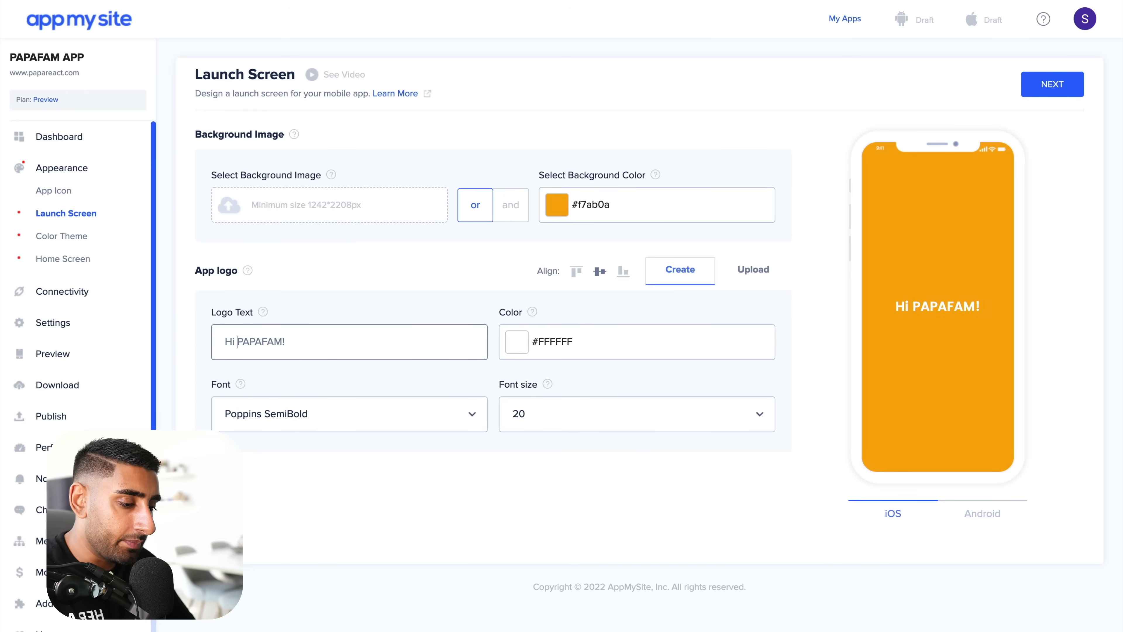
pyautogui.click(1052, 84)
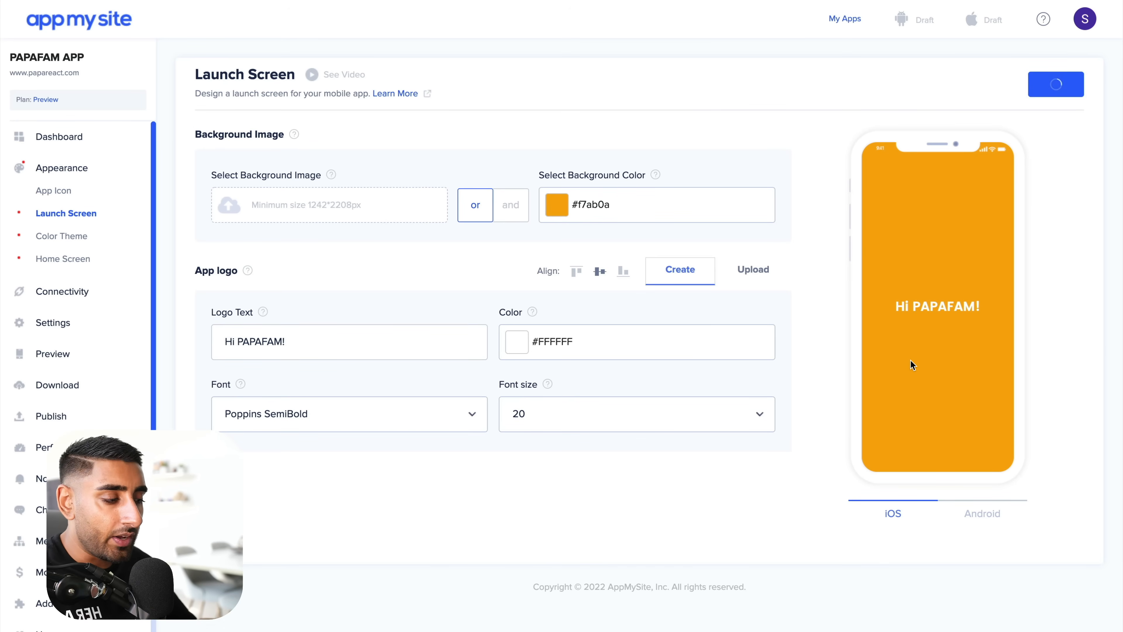
pyautogui.click(62, 235)
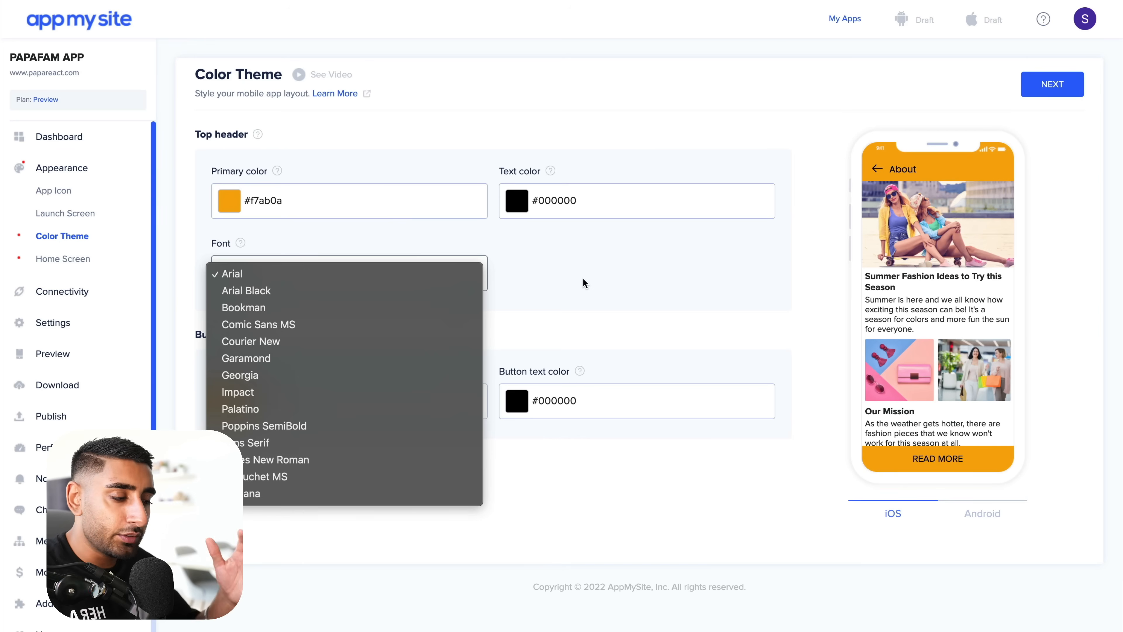
# Keep Arial header font with #f7ab0a primary and button colours and continue to the home screen.
pyautogui.click(232, 273)
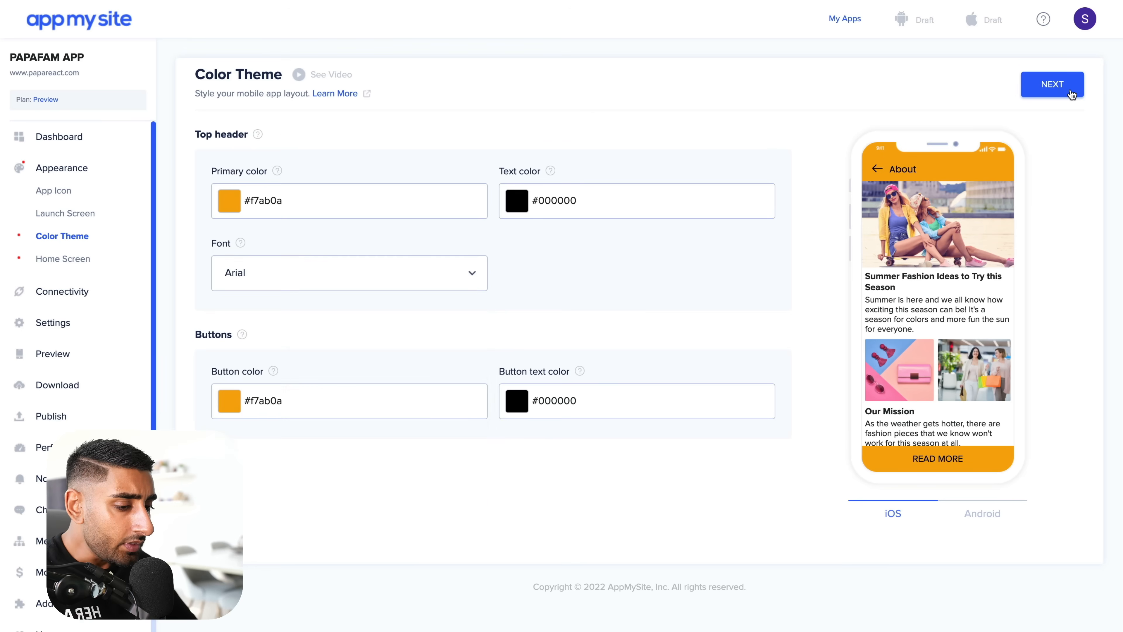
pyautogui.click(1052, 84)
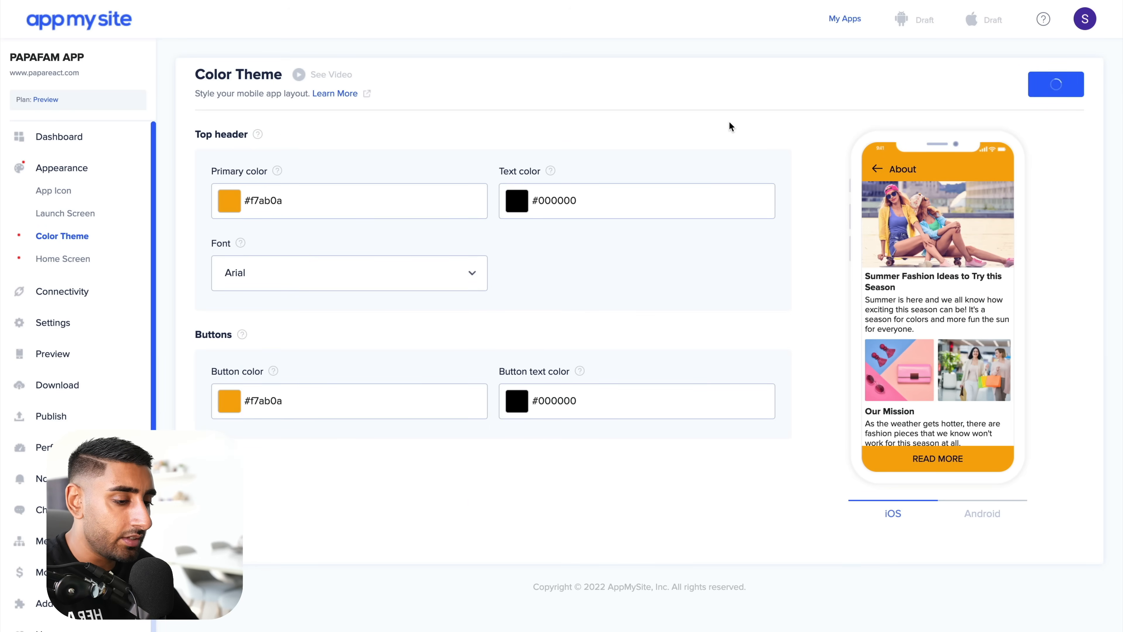
pyautogui.click(63, 259)
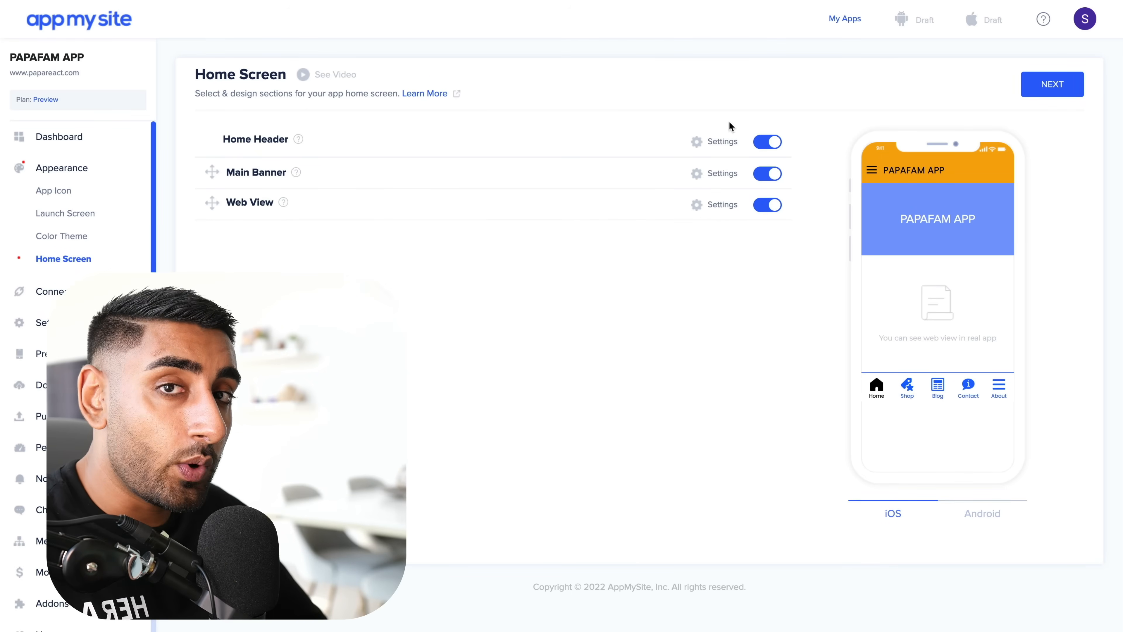